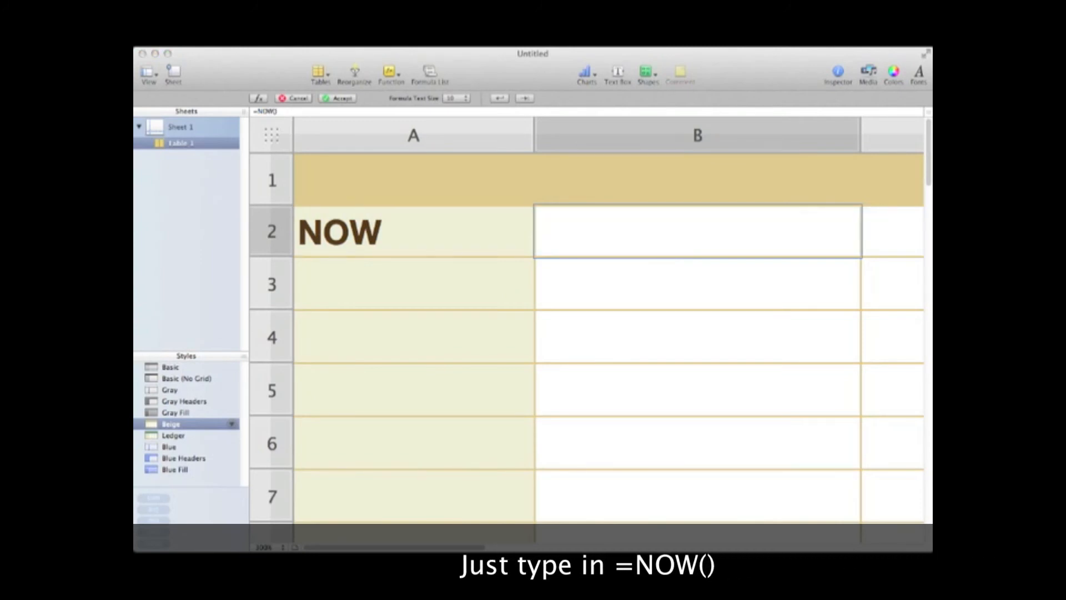
Step: Commit the =NOW() formula in B2 so it displays Jan 6, 2013 9:39 PM
key("Return")
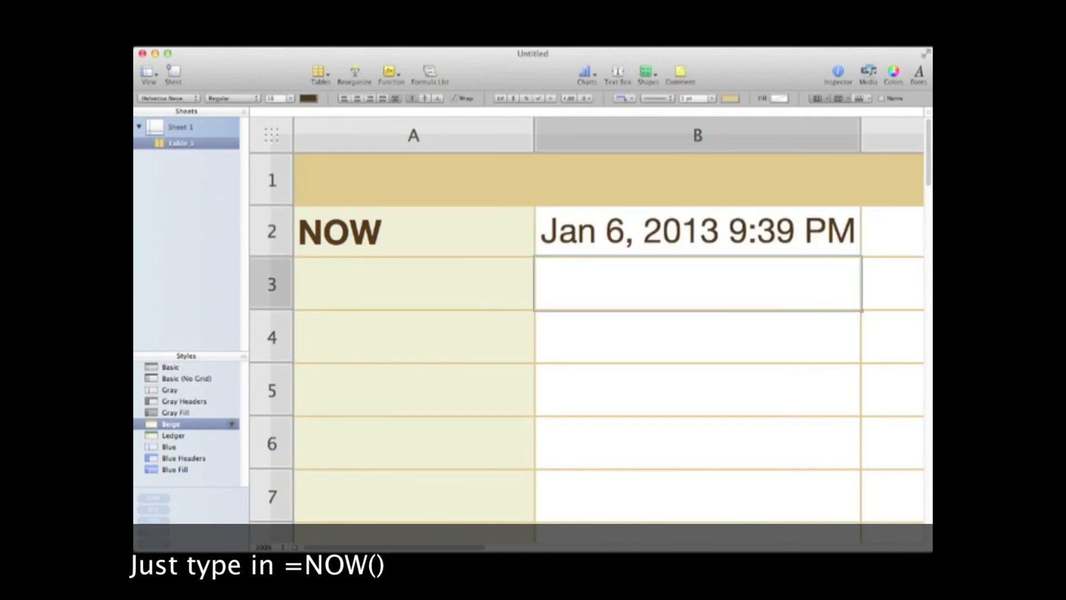